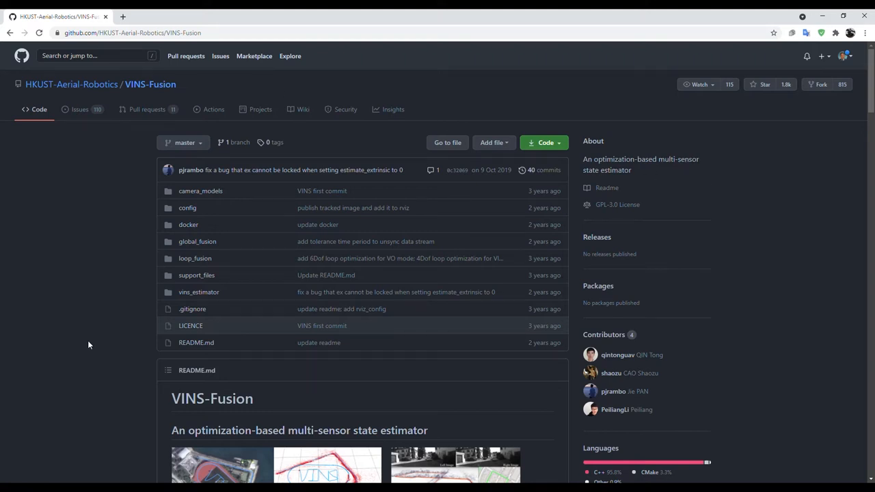
{"action": "scroll", "scroll_direction": "down", "scroll_amount": 3}
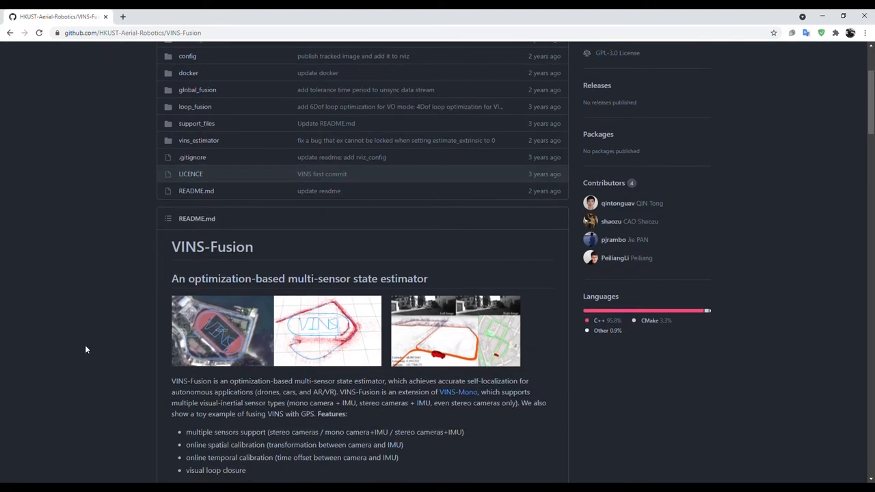
{"action": "scroll", "scroll_direction": "down", "scroll_amount": 3}
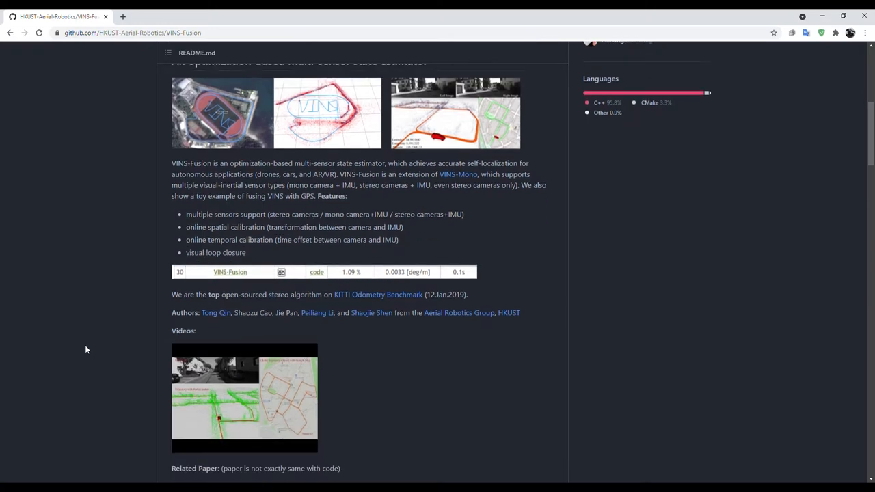
{"action": "scroll", "scroll_direction": "down", "scroll_amount": 3}
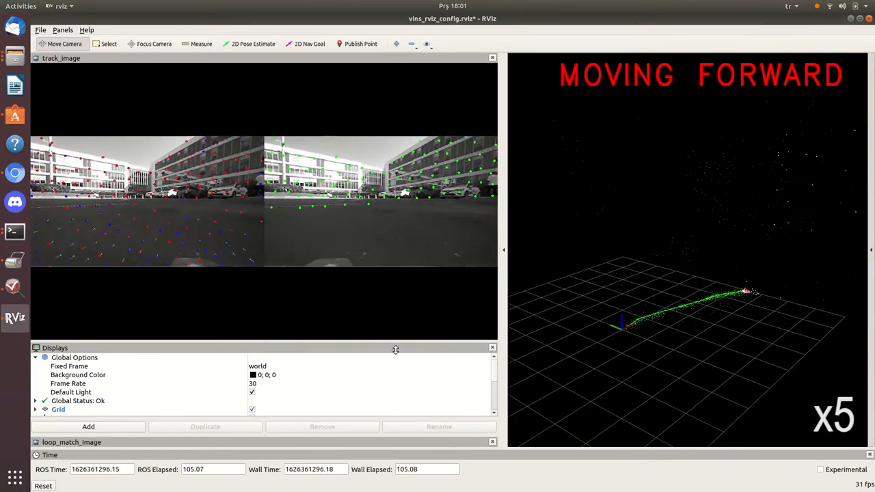
{"action": "mouse_move", "coordinate": [402, 353]}
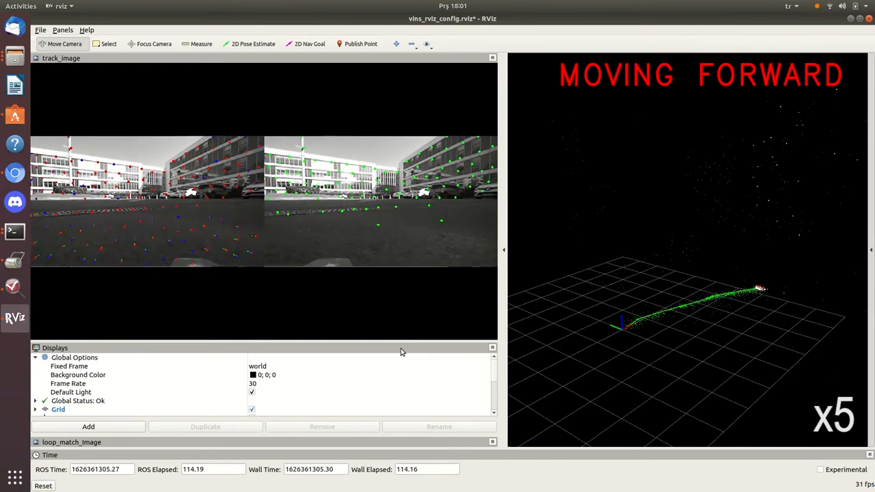